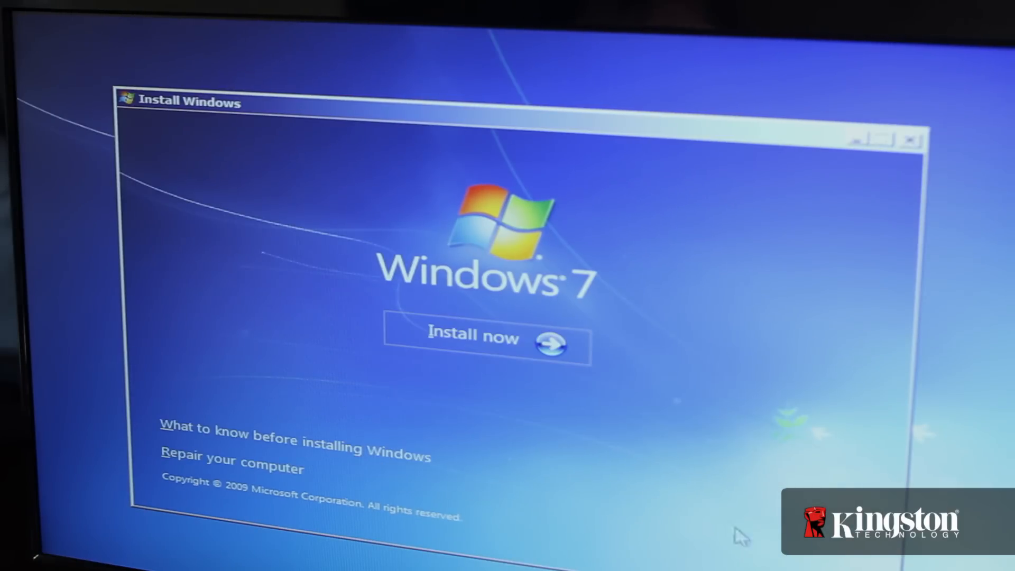
Start the Windows 7 installation and accept the license terms.
left_click(476, 338)
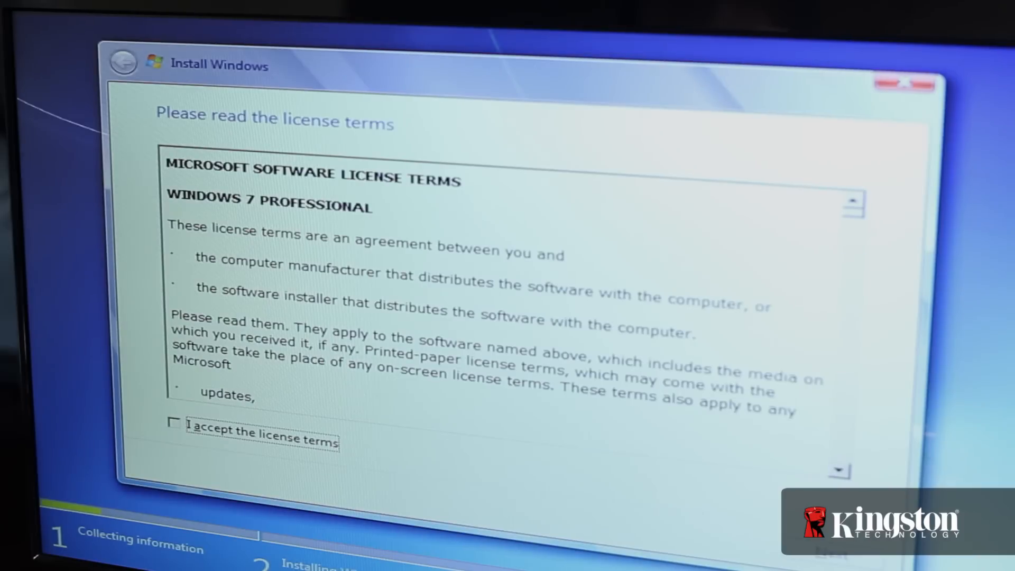
left_click(173, 432)
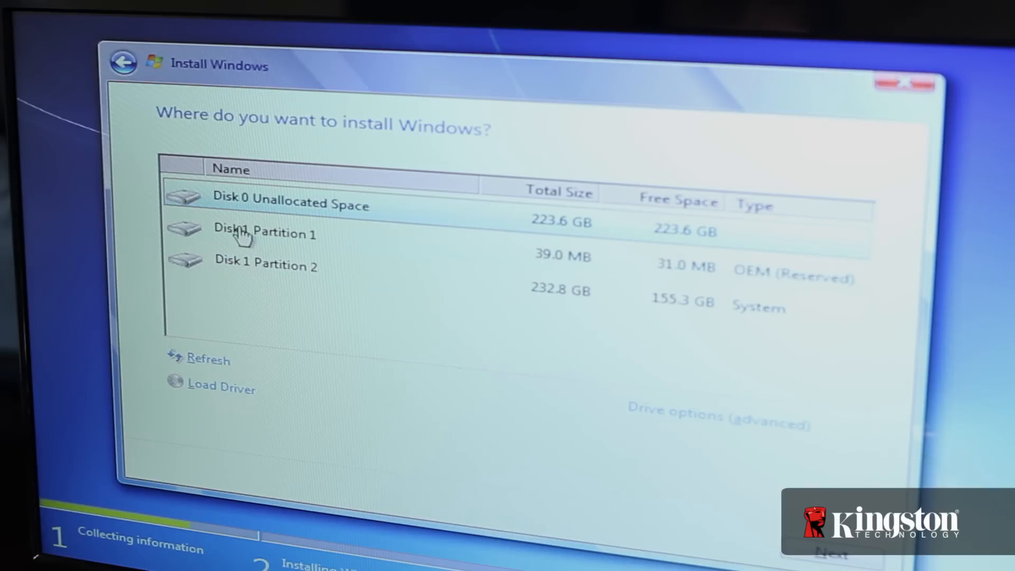
mouse_move(642, 415)
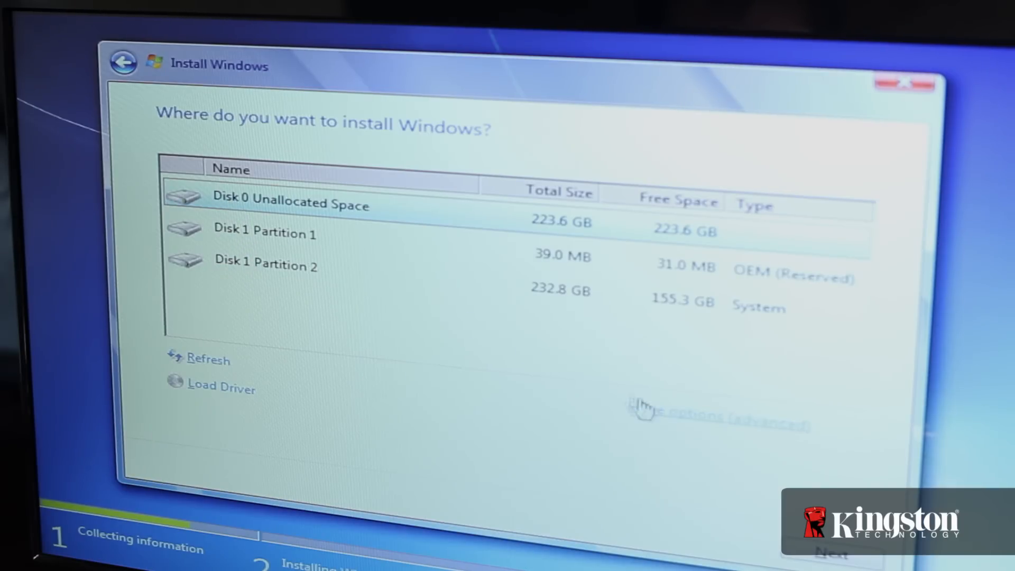